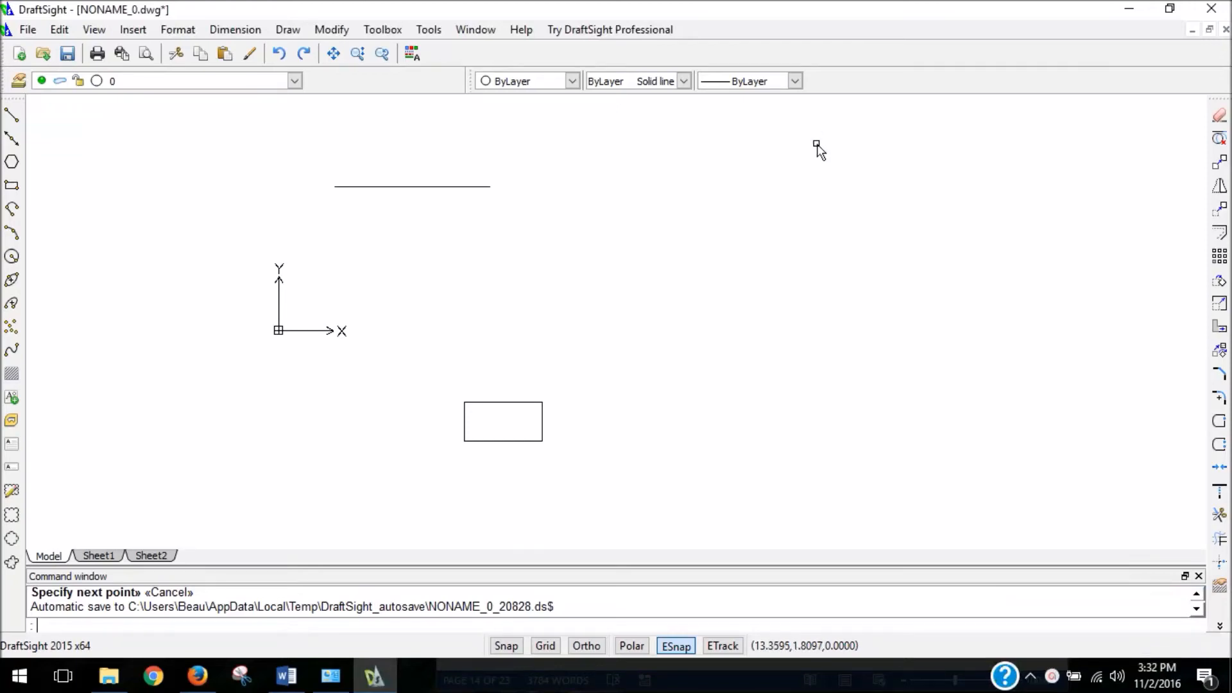
mouse_move(534, 455)
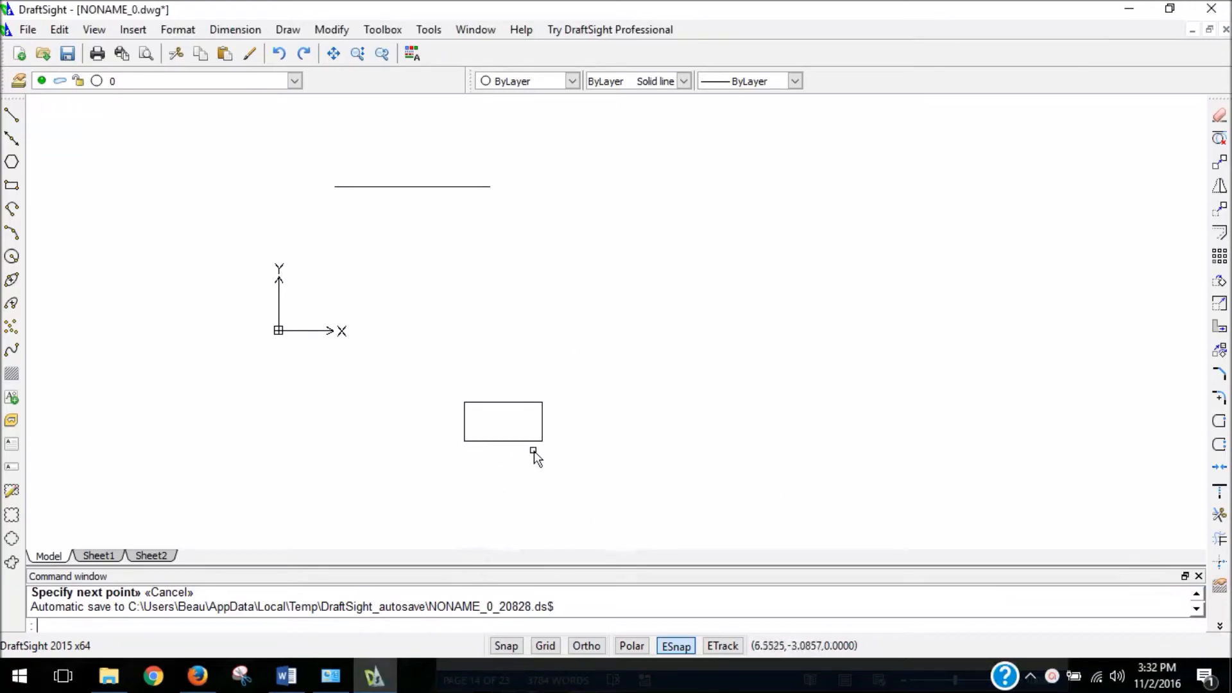
mouse_move(533, 464)
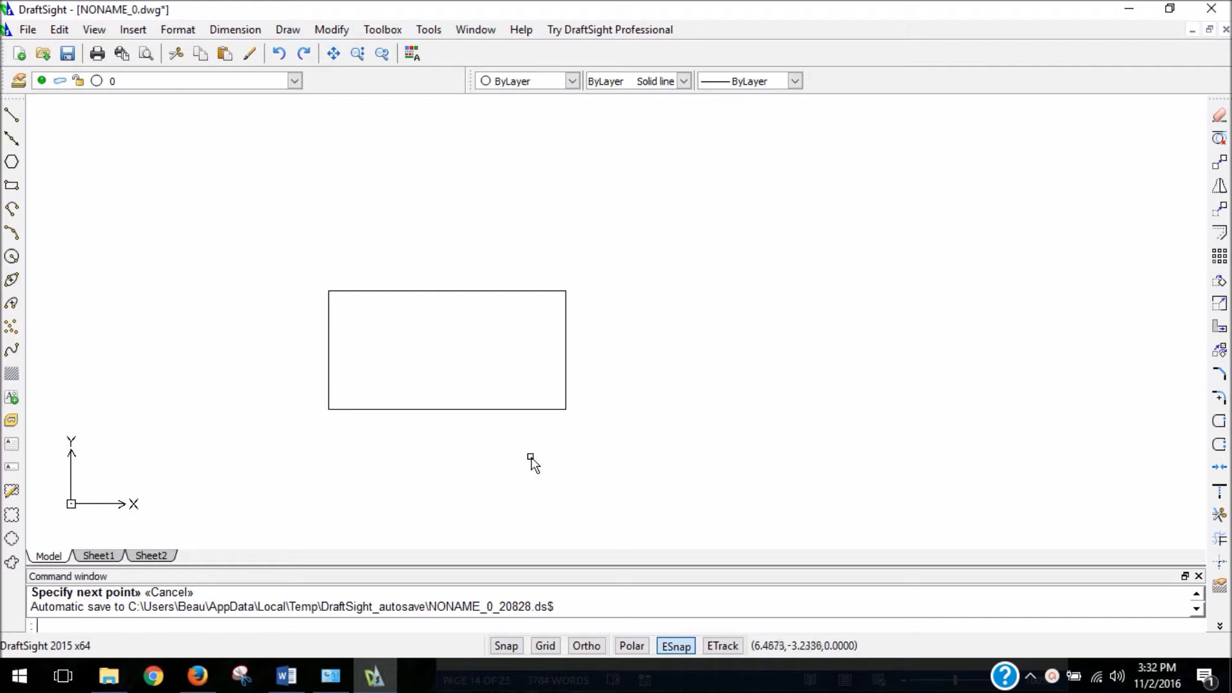
mouse_move(362, 200)
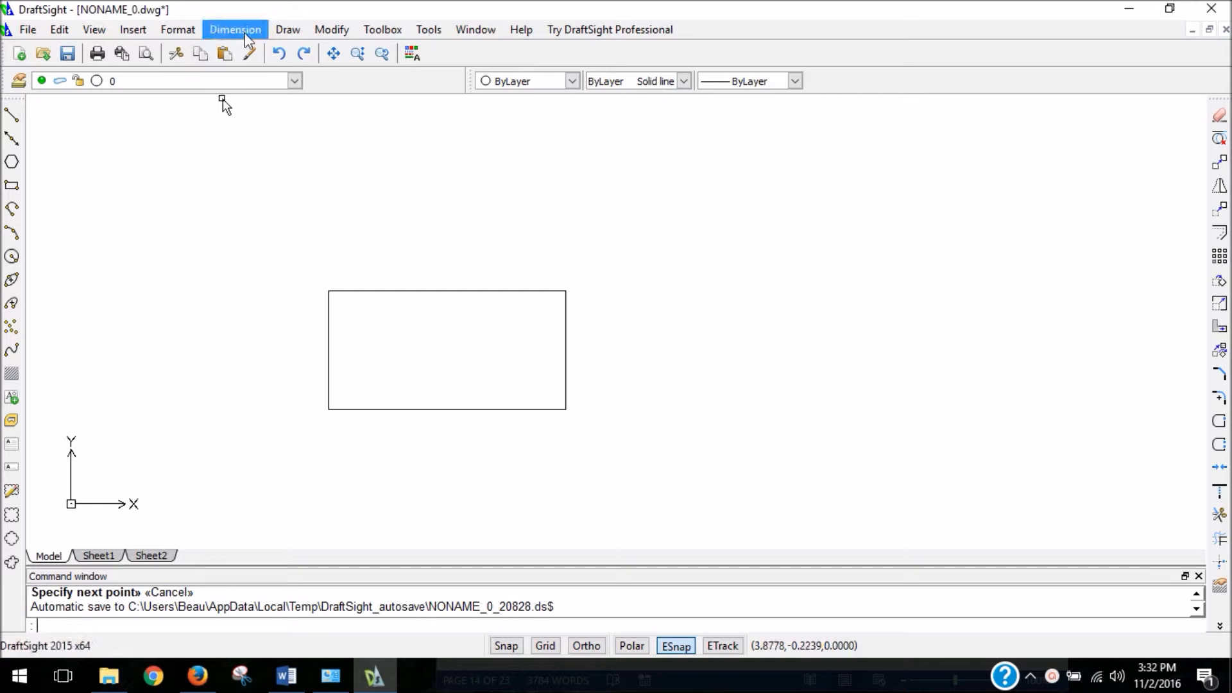
mouse_move(228, 36)
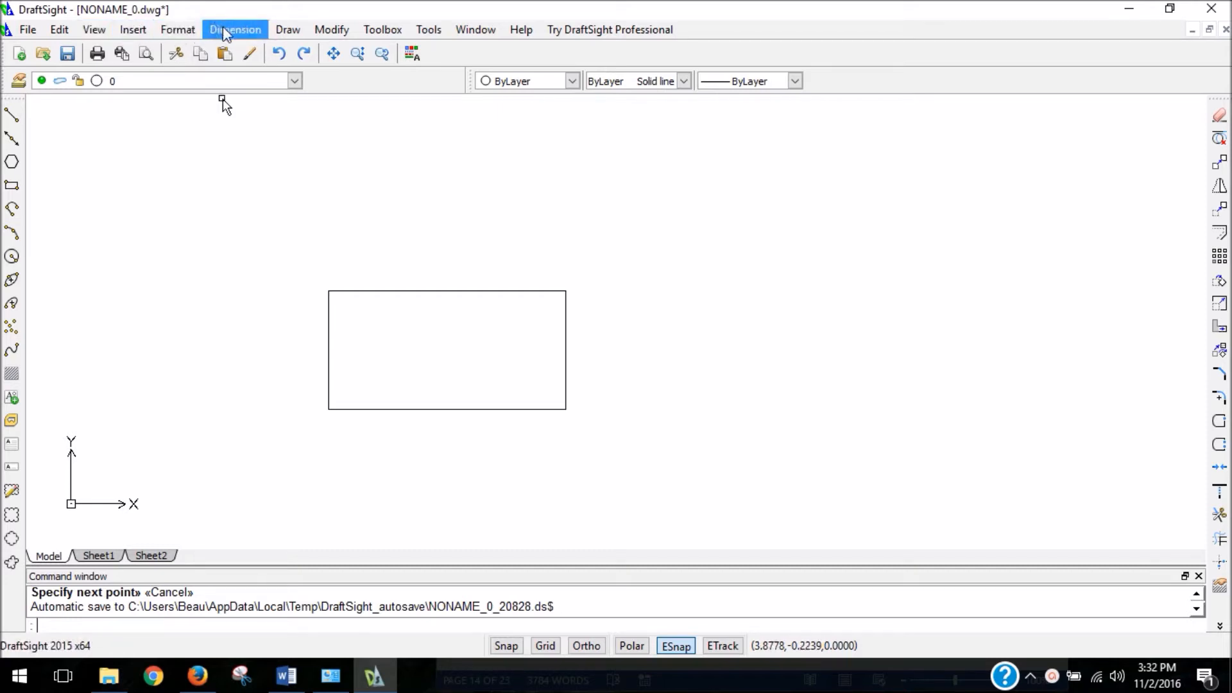
- Open the Dimension menu to show the available dimension types
click(234, 29)
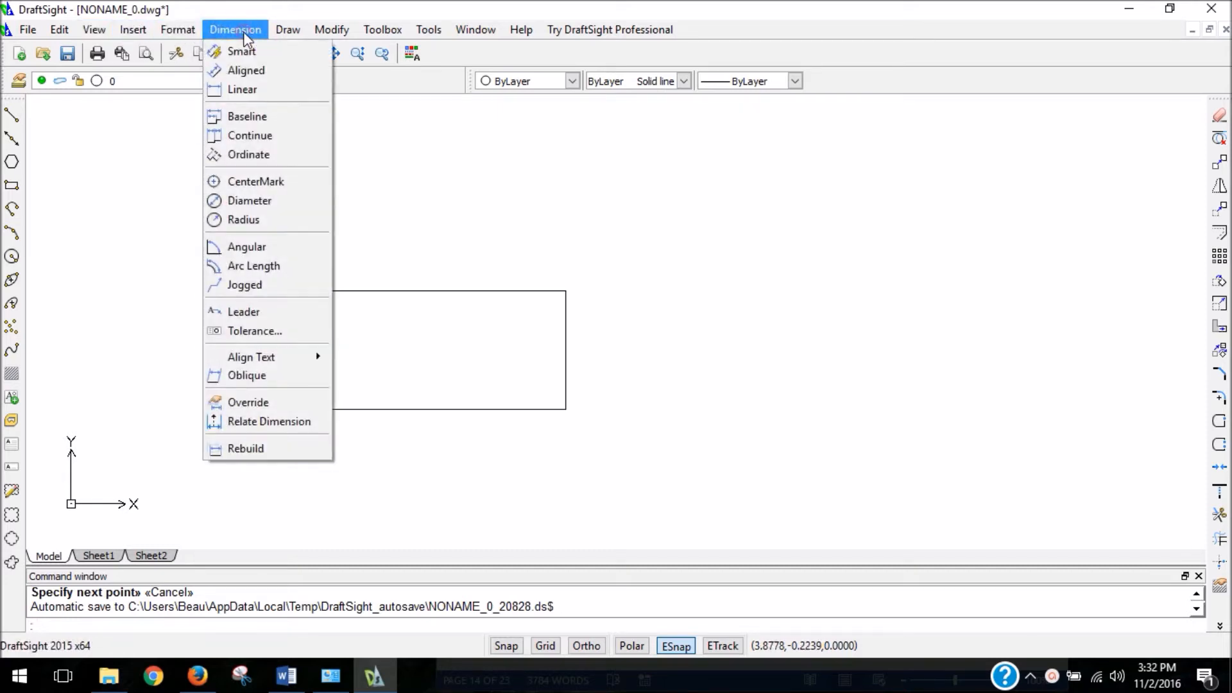
mouse_move(243, 88)
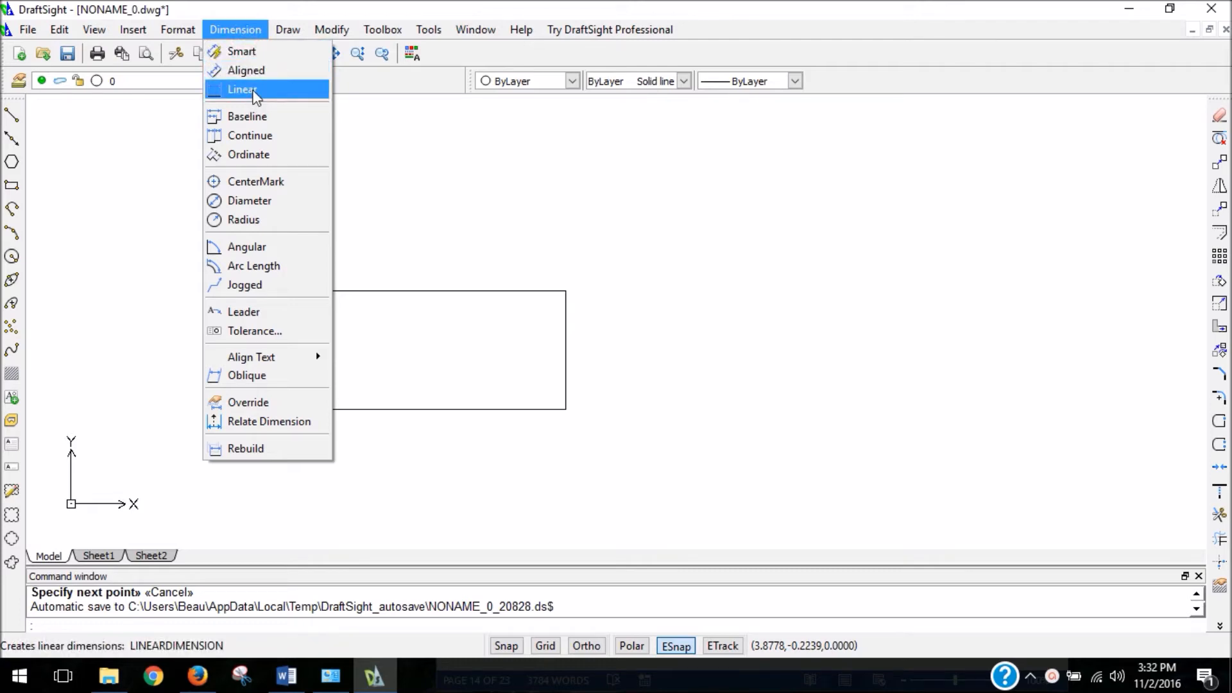
mouse_move(256, 107)
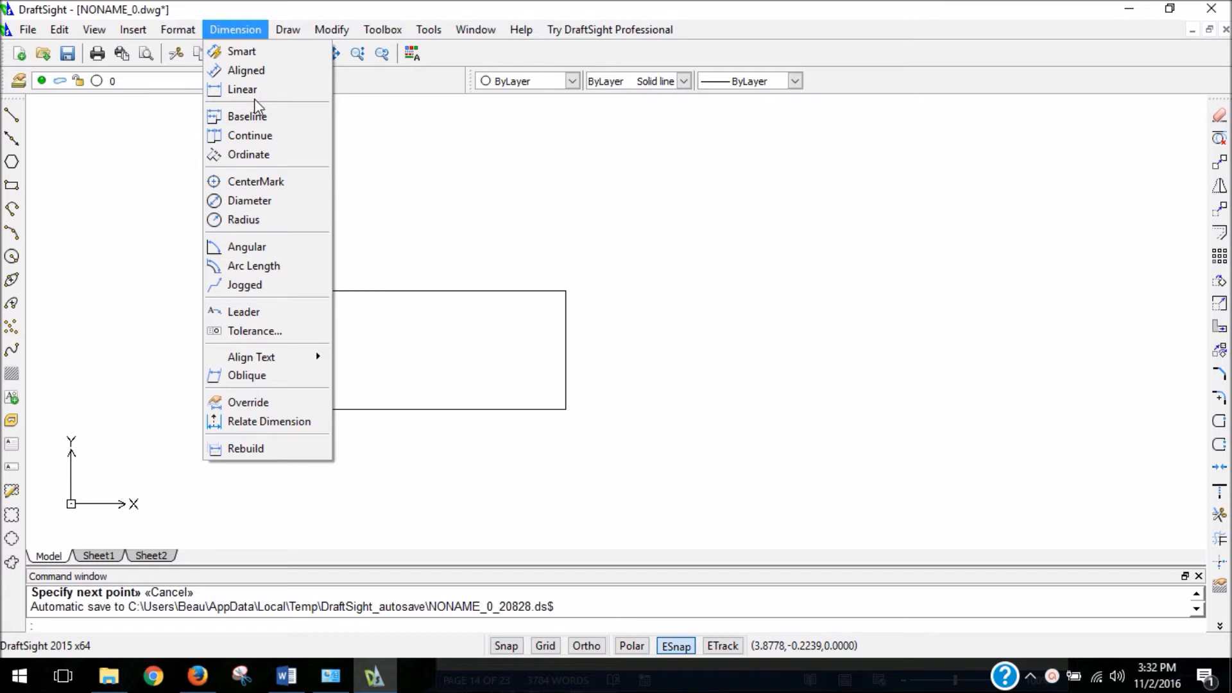
mouse_move(242, 88)
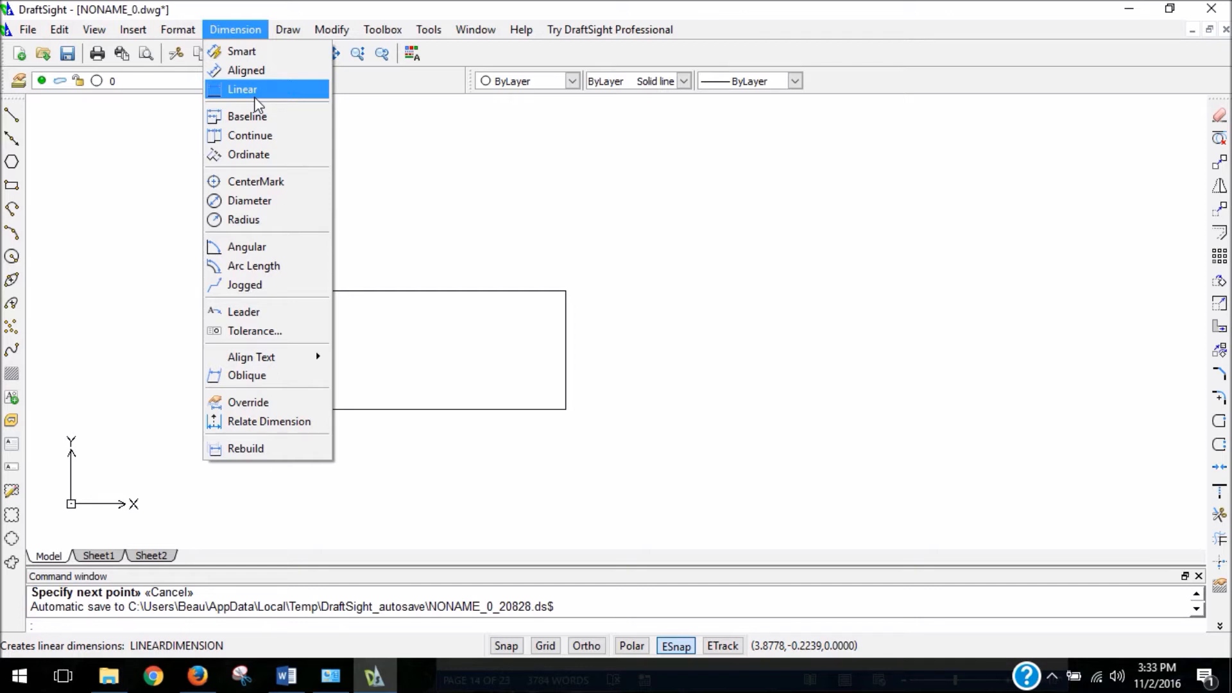
- Start a Linear dimension across the rectangle's bottom edge, corner to corner, previewing 2.0000
click(242, 89)
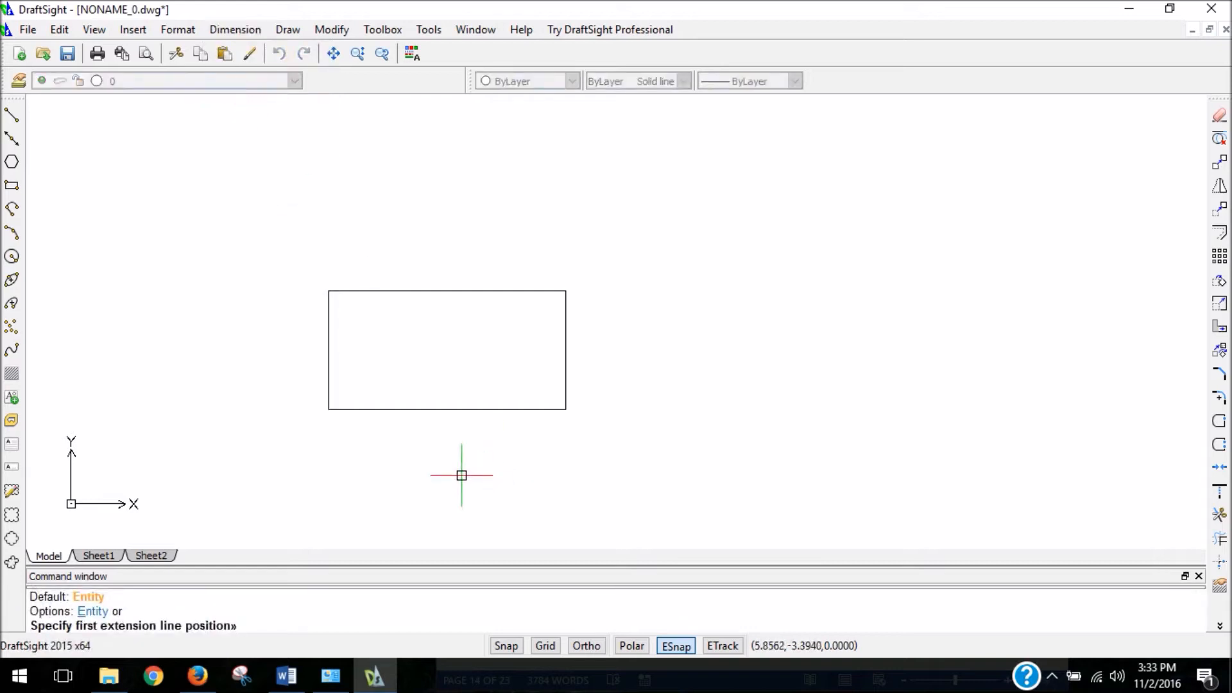
mouse_move(330, 421)
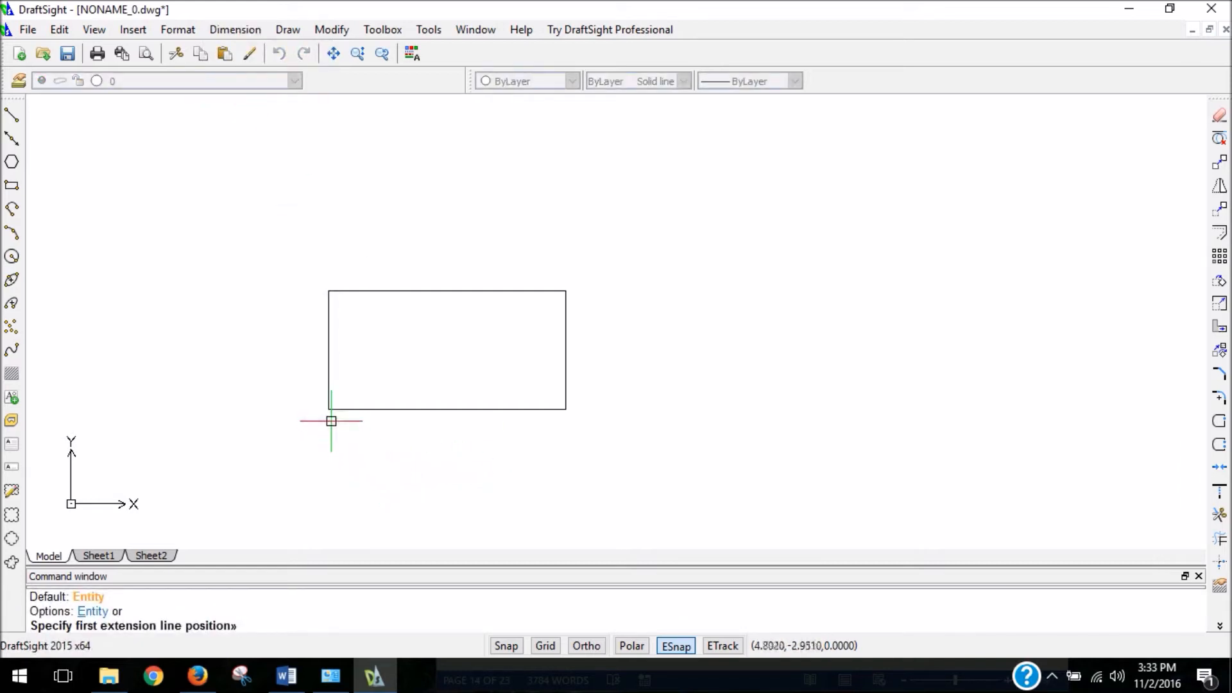
mouse_move(334, 432)
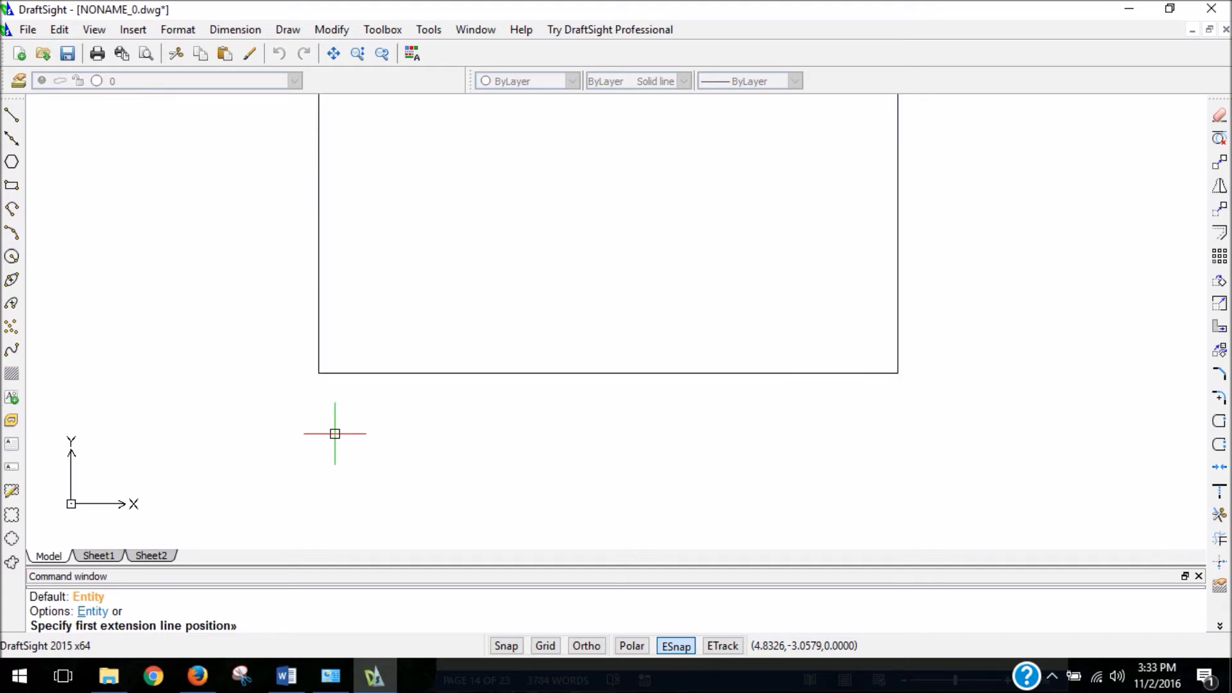
mouse_move(319, 373)
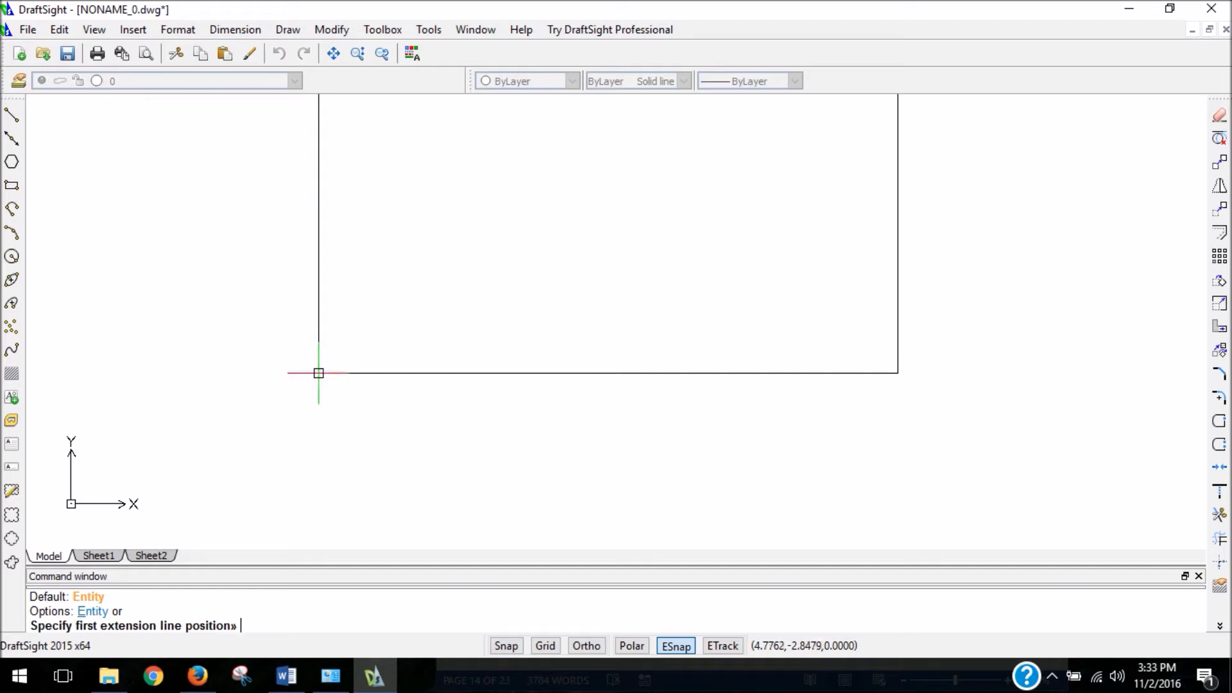
mouse_move(316, 382)
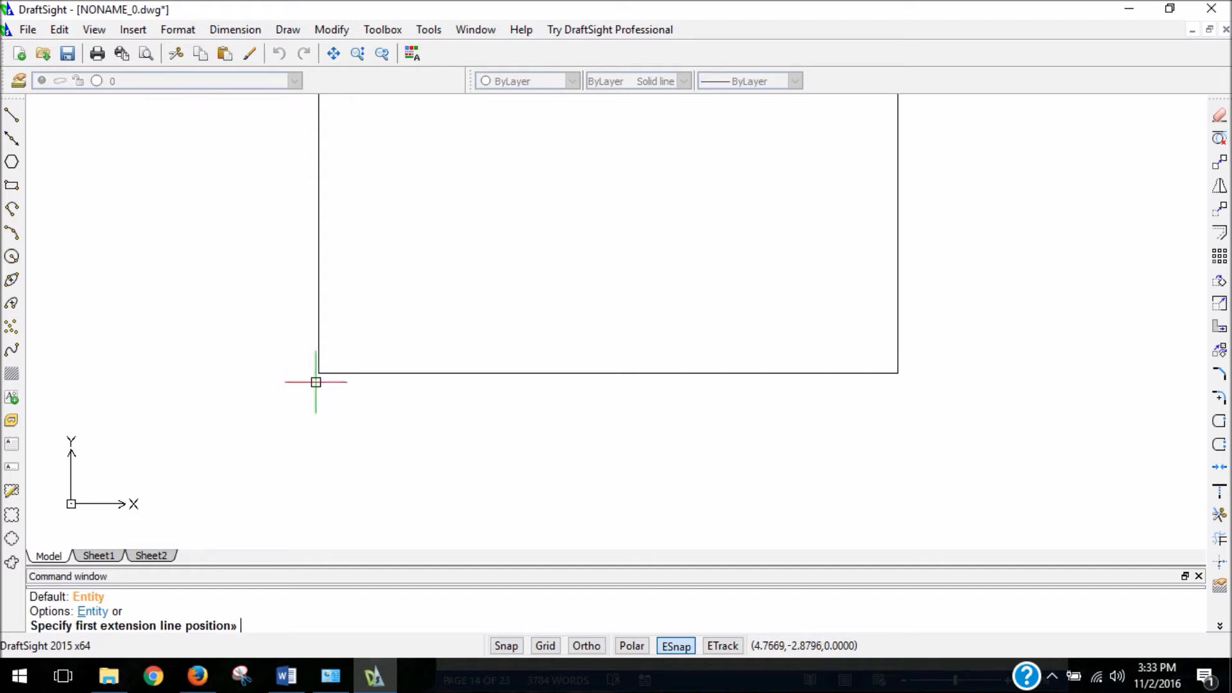
mouse_move(319, 372)
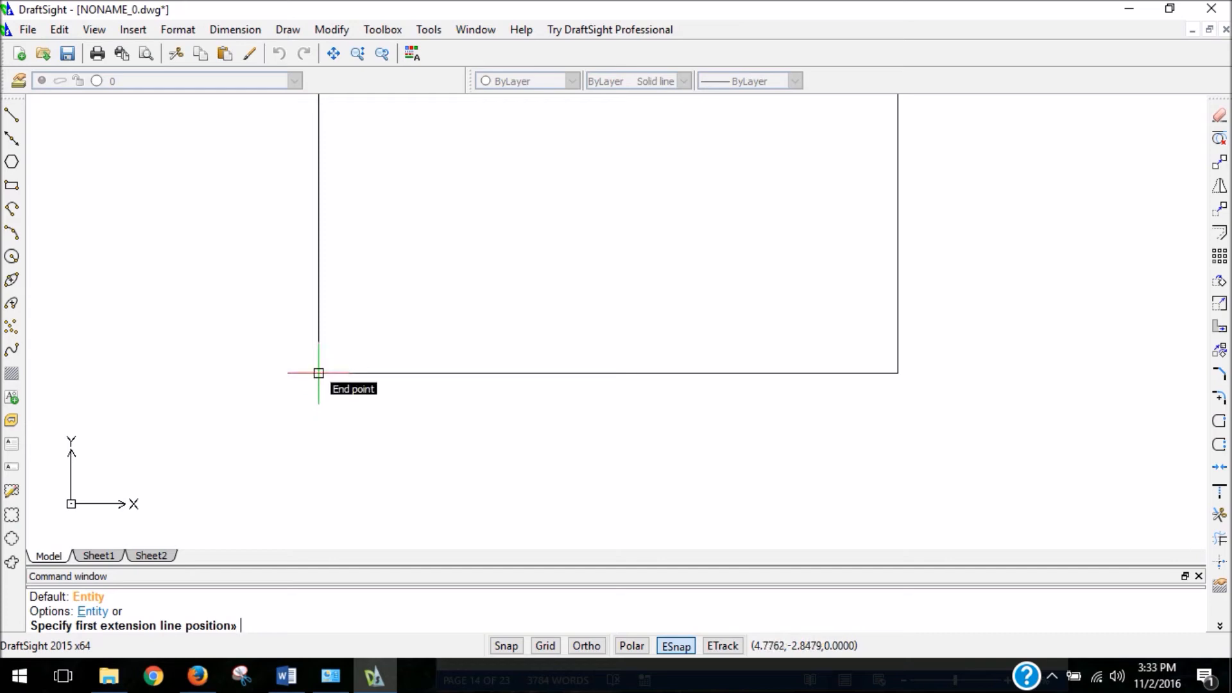
click(318, 372)
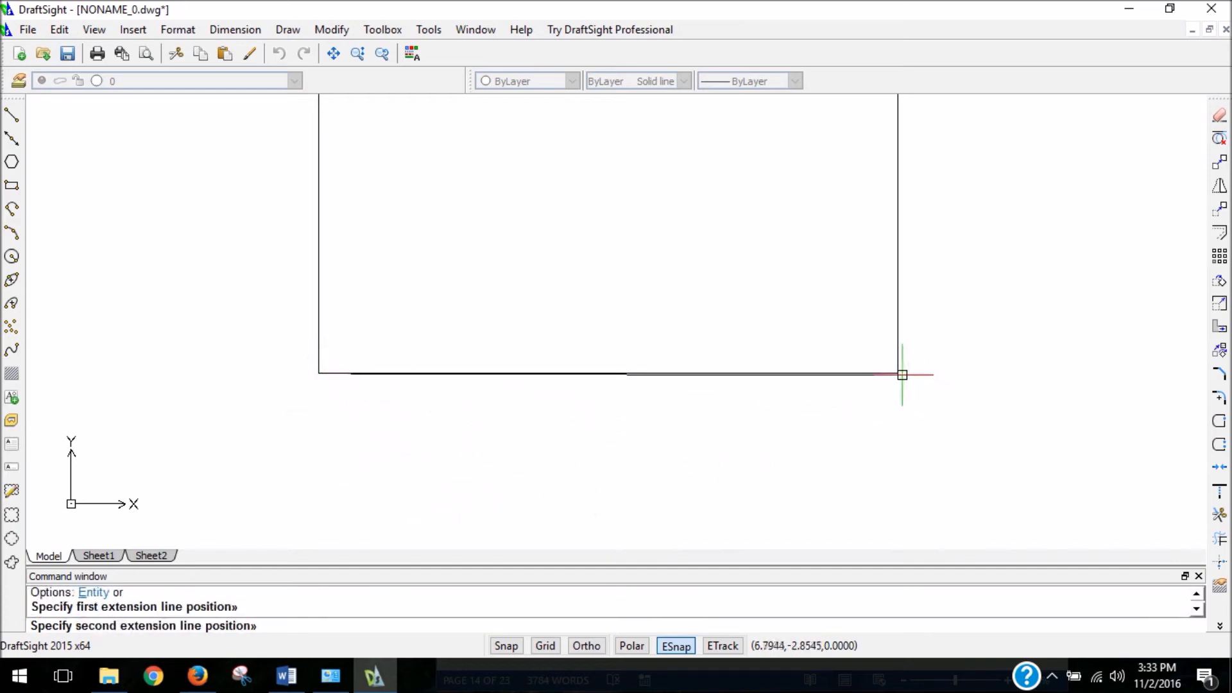
mouse_move(898, 374)
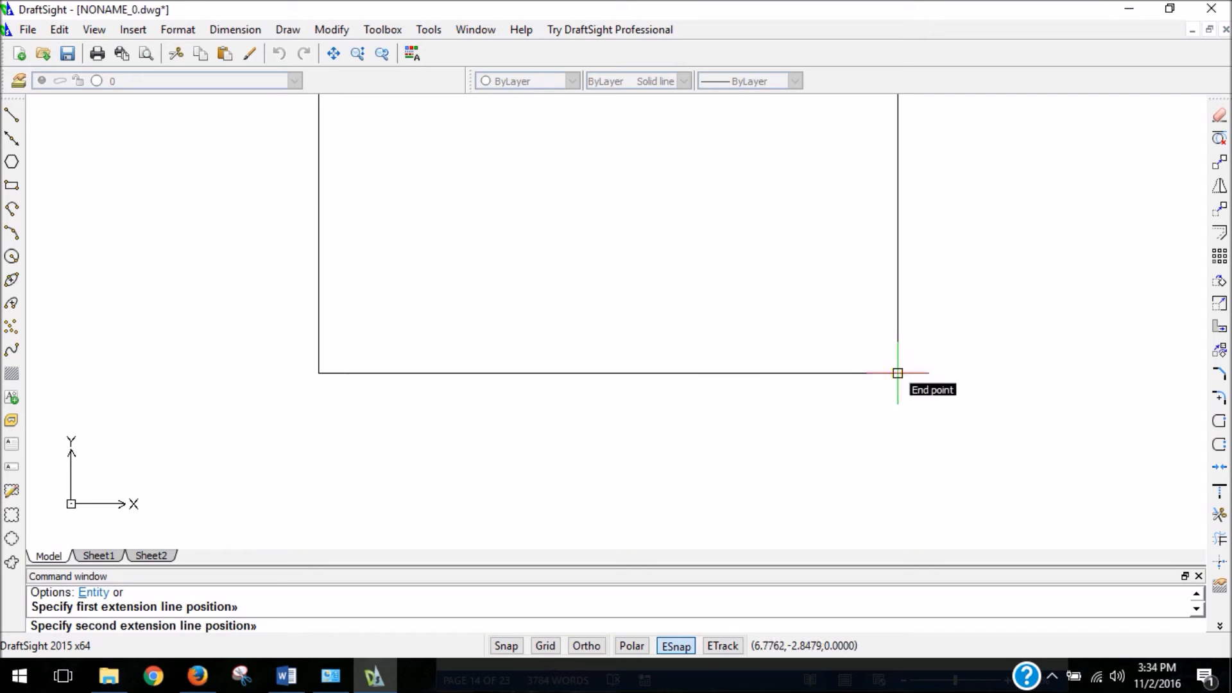
click(896, 372)
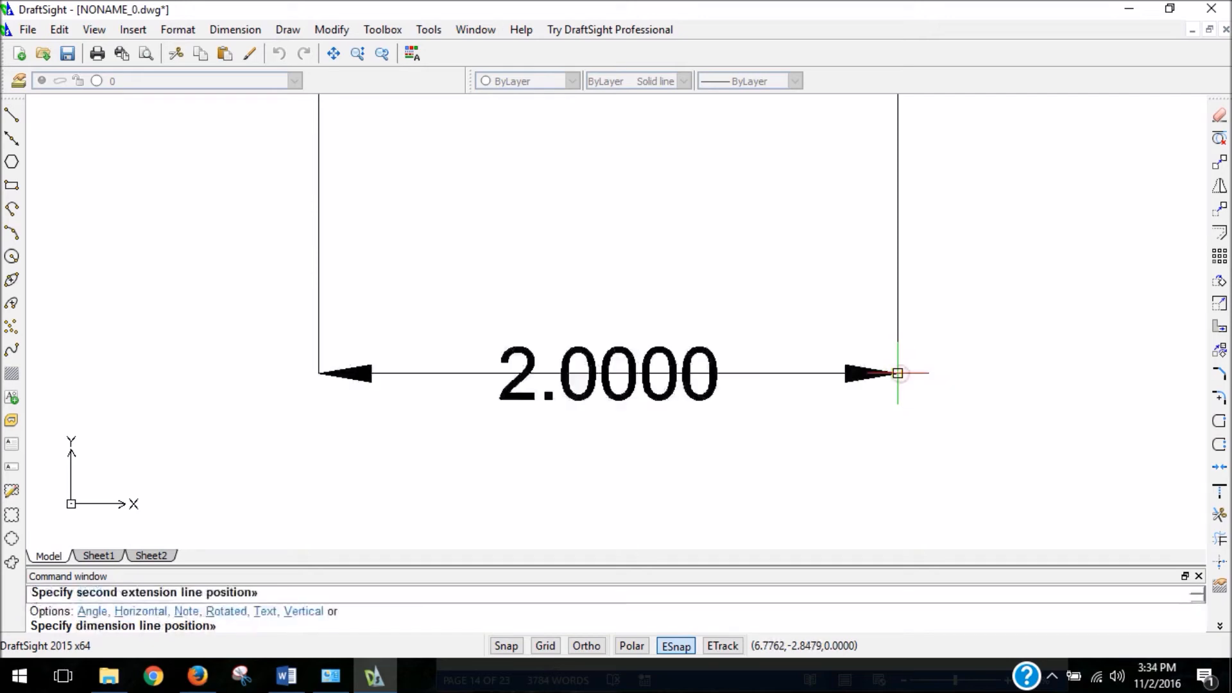
mouse_move(798, 371)
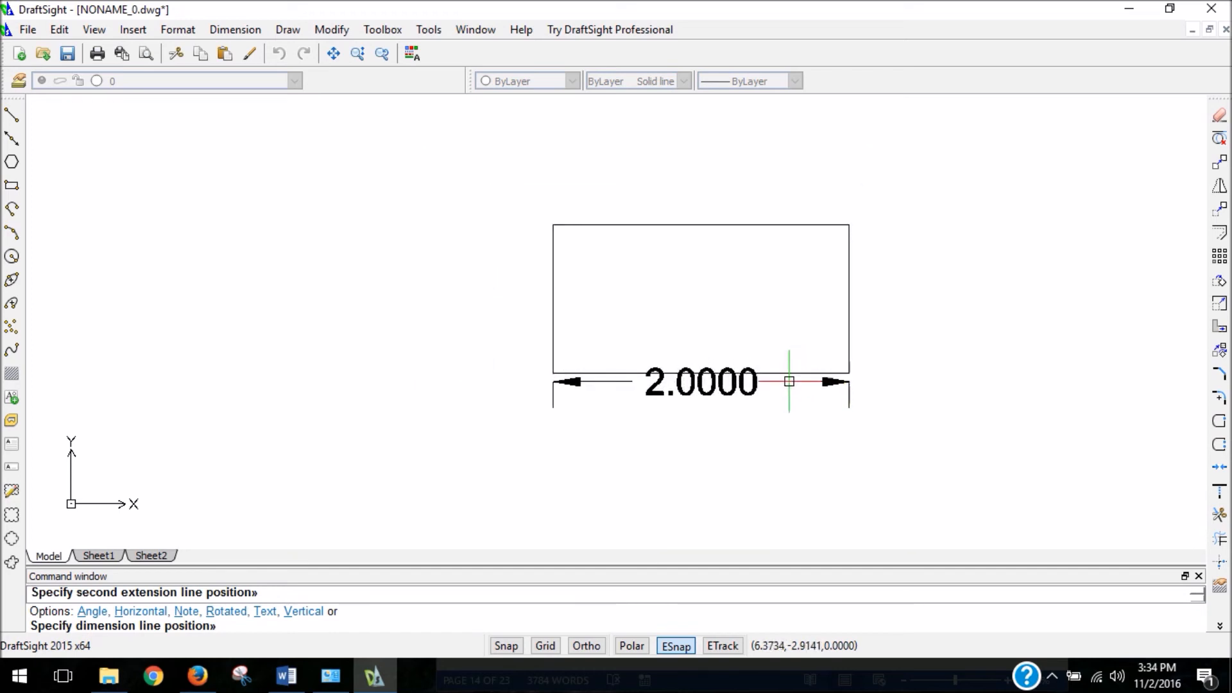
mouse_move(769, 444)
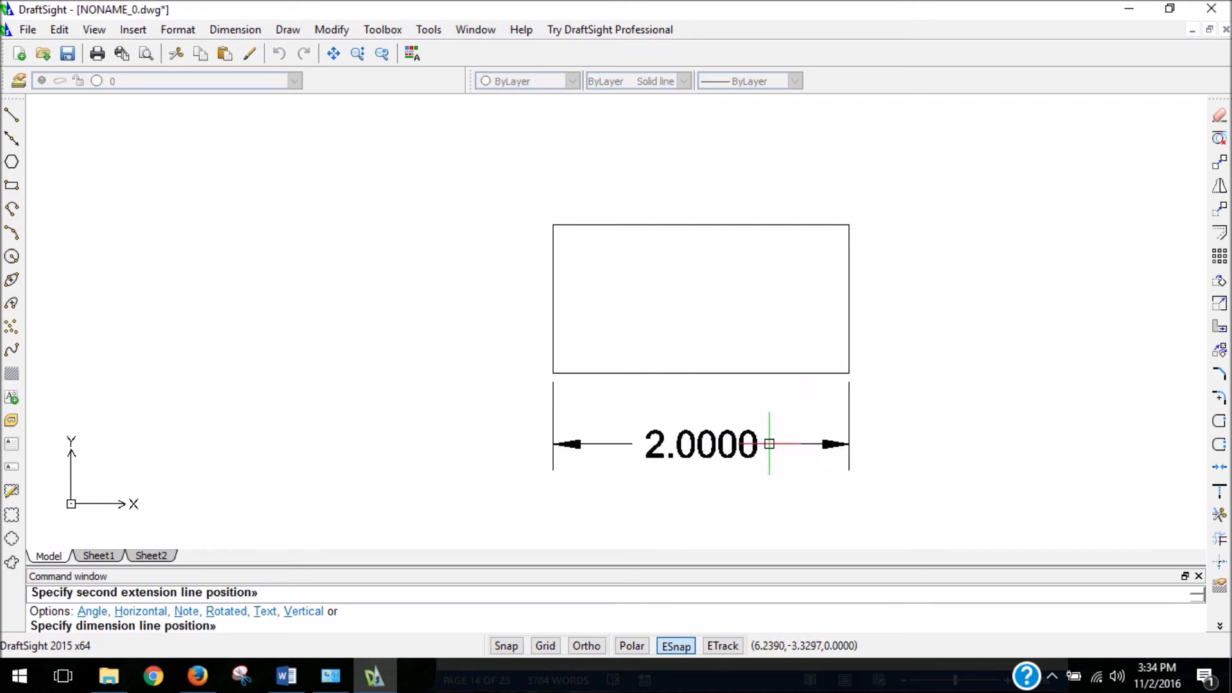
mouse_move(768, 447)
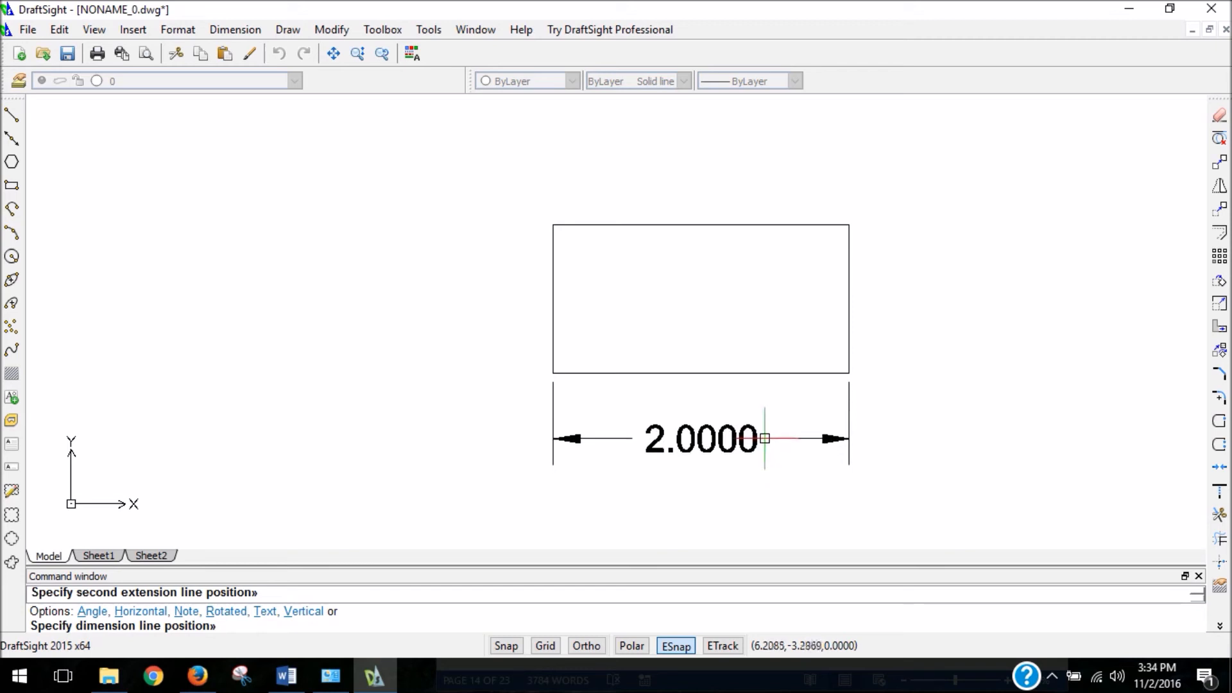
mouse_move(690, 209)
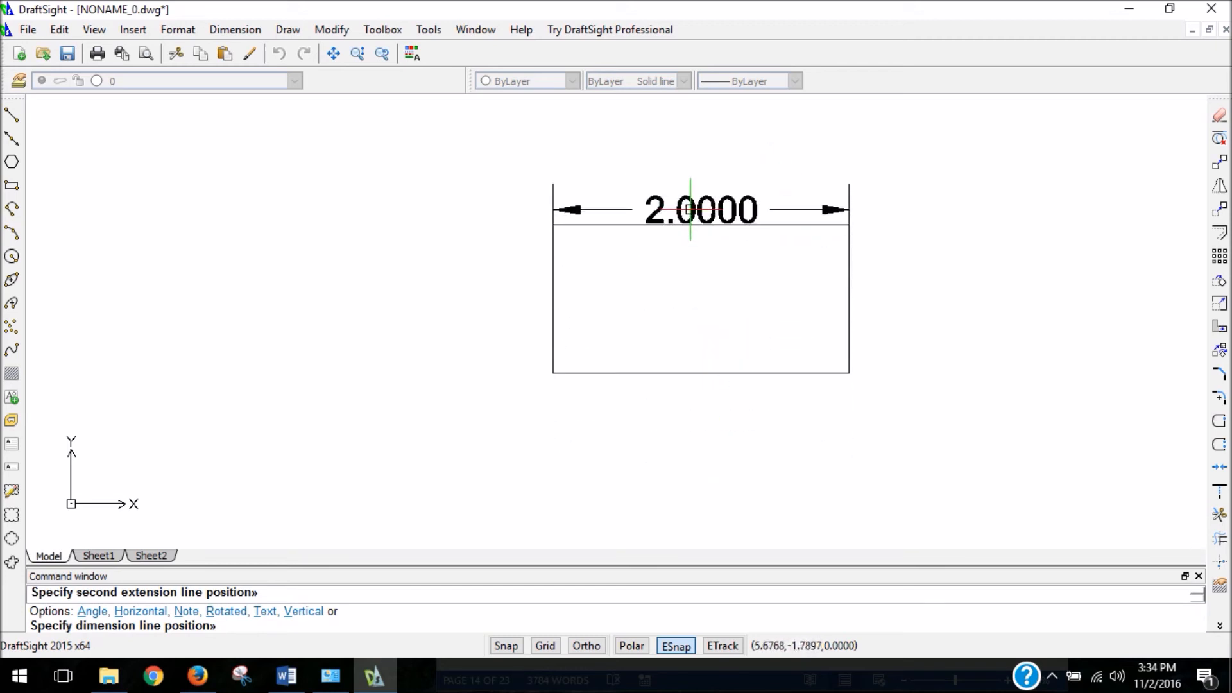
mouse_move(701, 273)
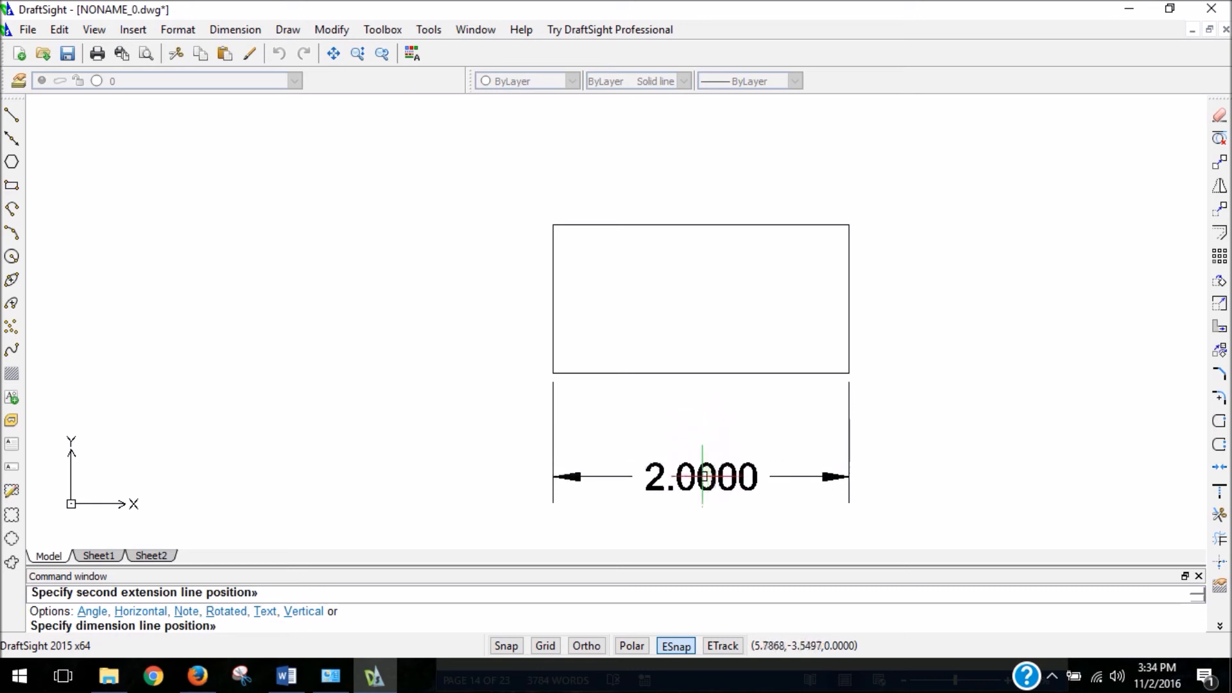
mouse_move(702, 470)
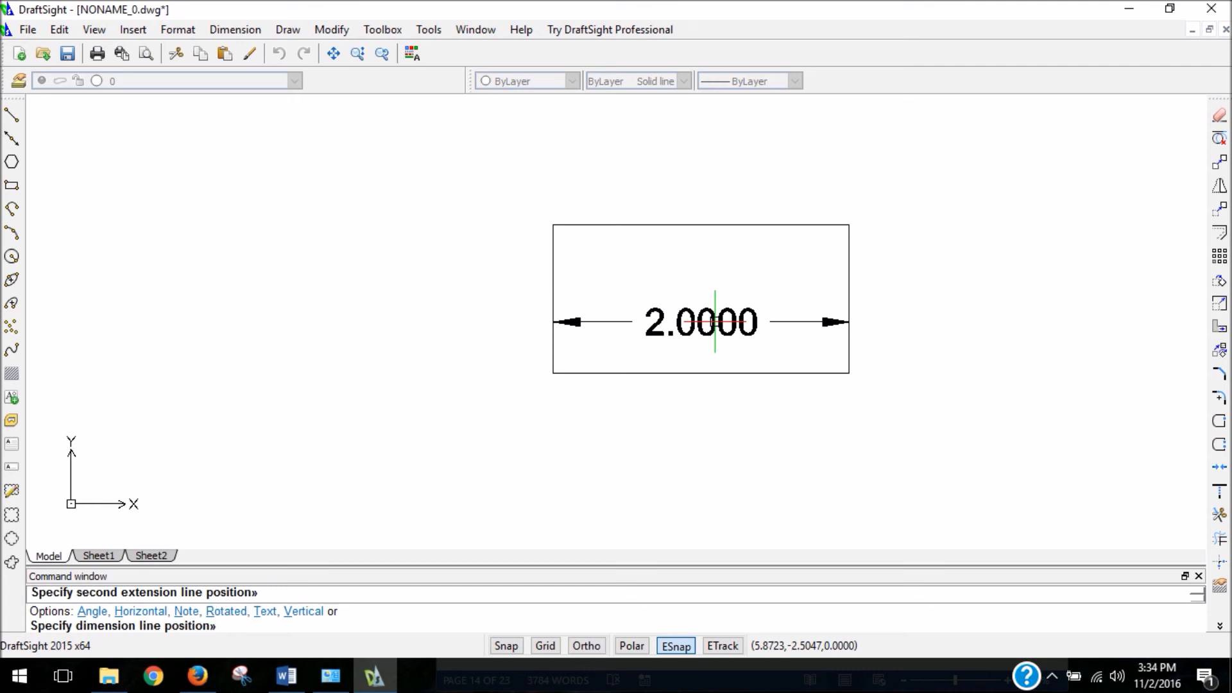
mouse_move(715, 431)
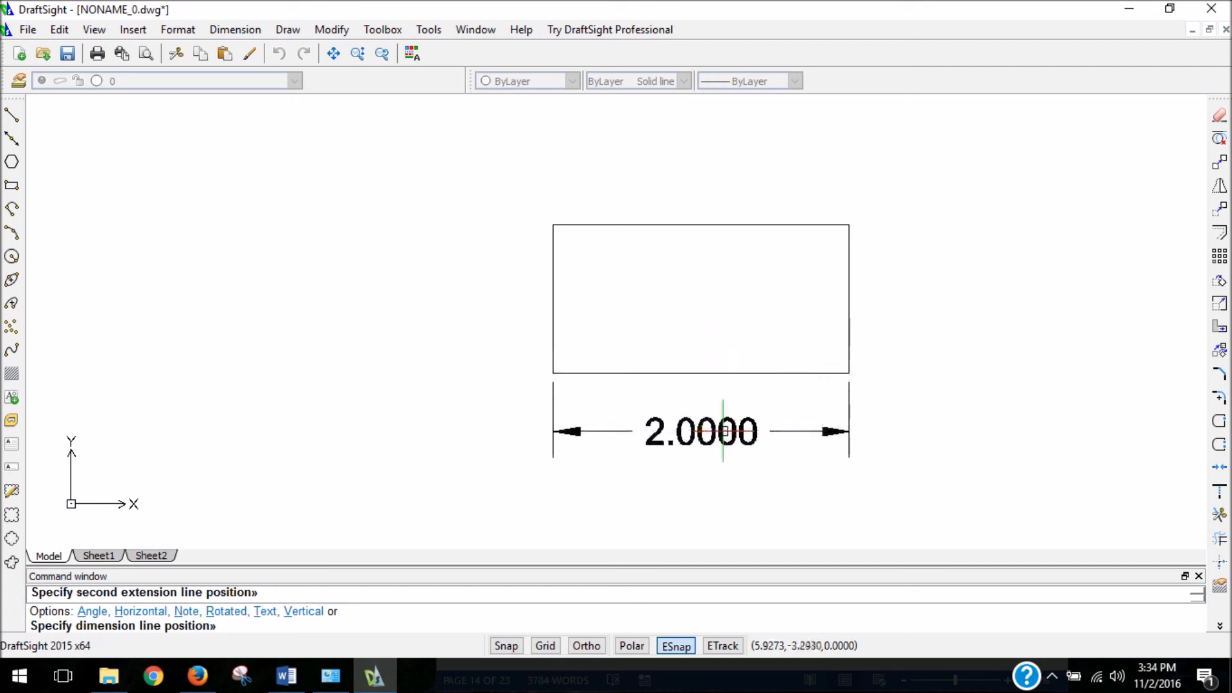
mouse_move(699, 487)
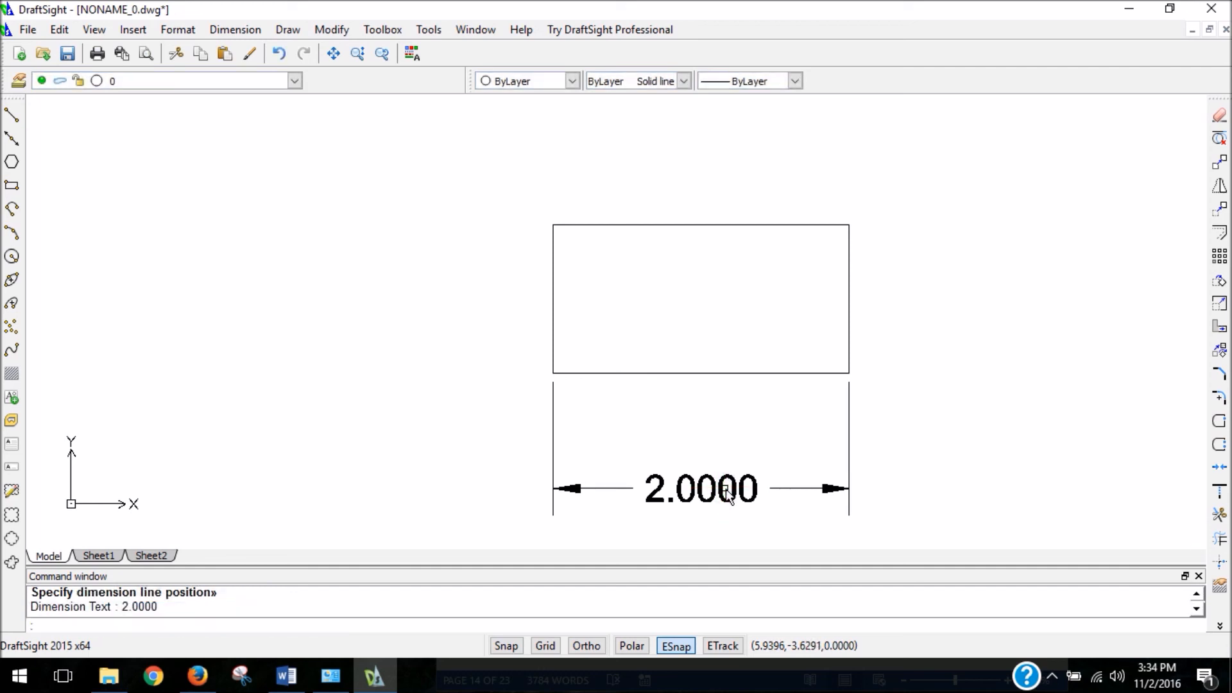
- With the 2.0000 dimension placed below the rectangle, start another linear dimension
click(234, 29)
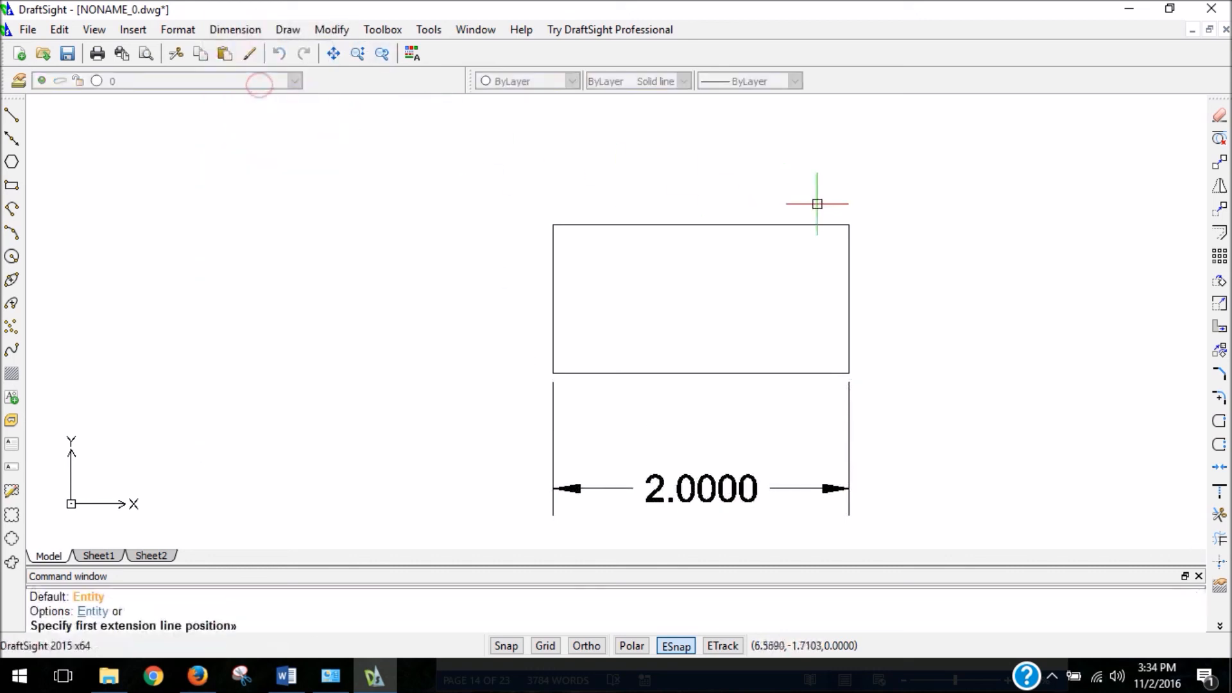
- Dimension the rectangle's right edge as 1.0000, placed to the right of the rectangle
click(816, 204)
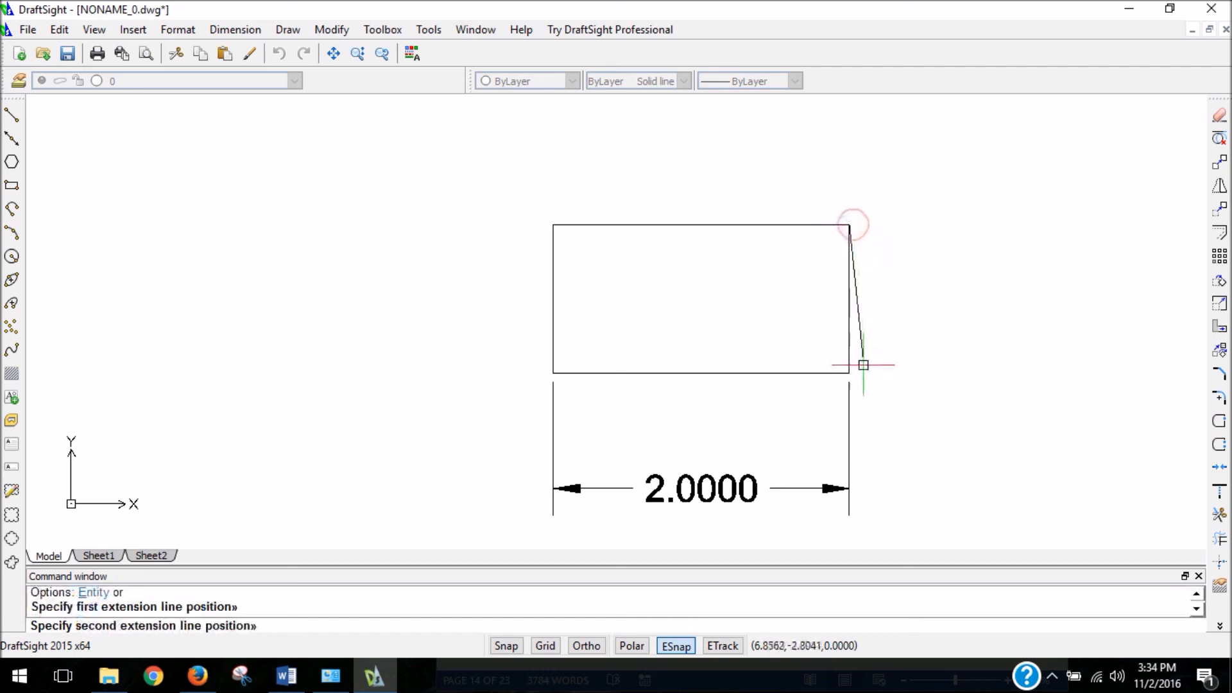
click(862, 364)
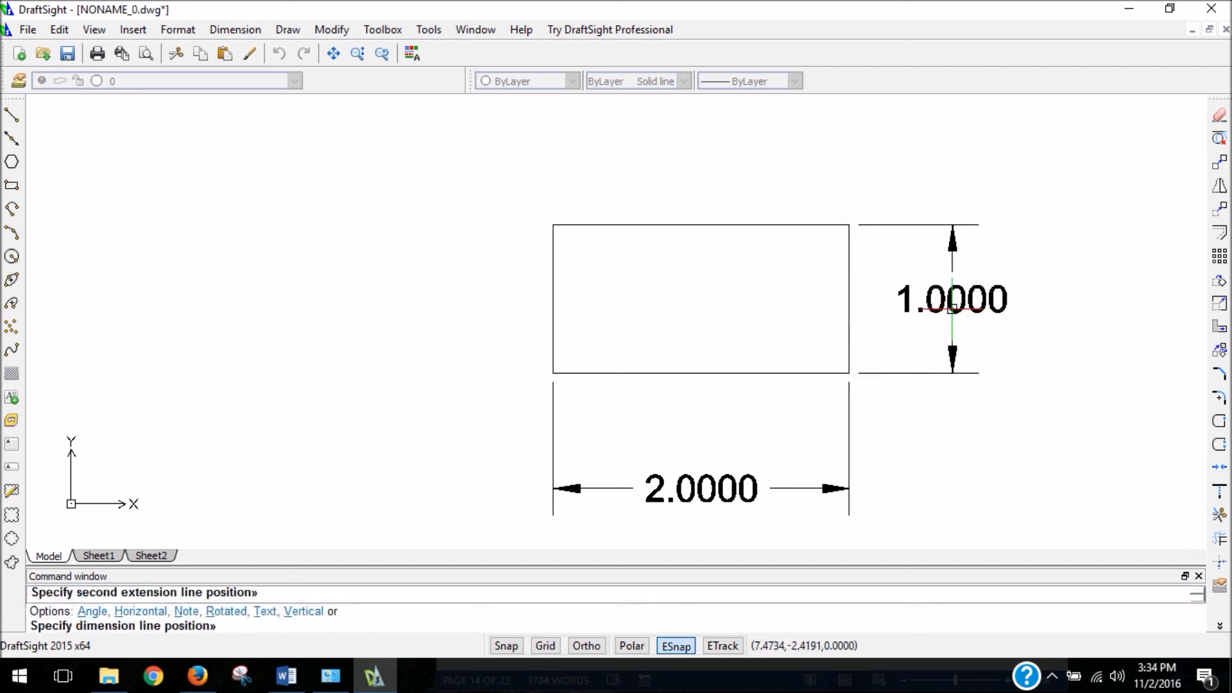
click(1016, 395)
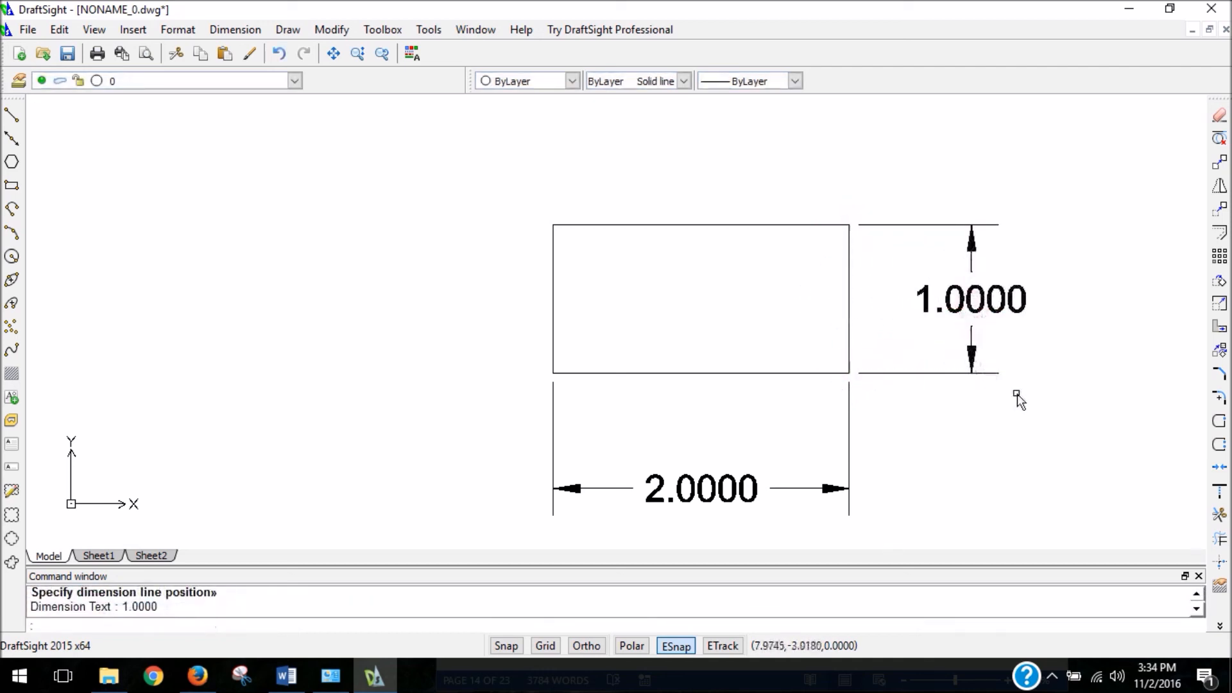
mouse_move(1031, 403)
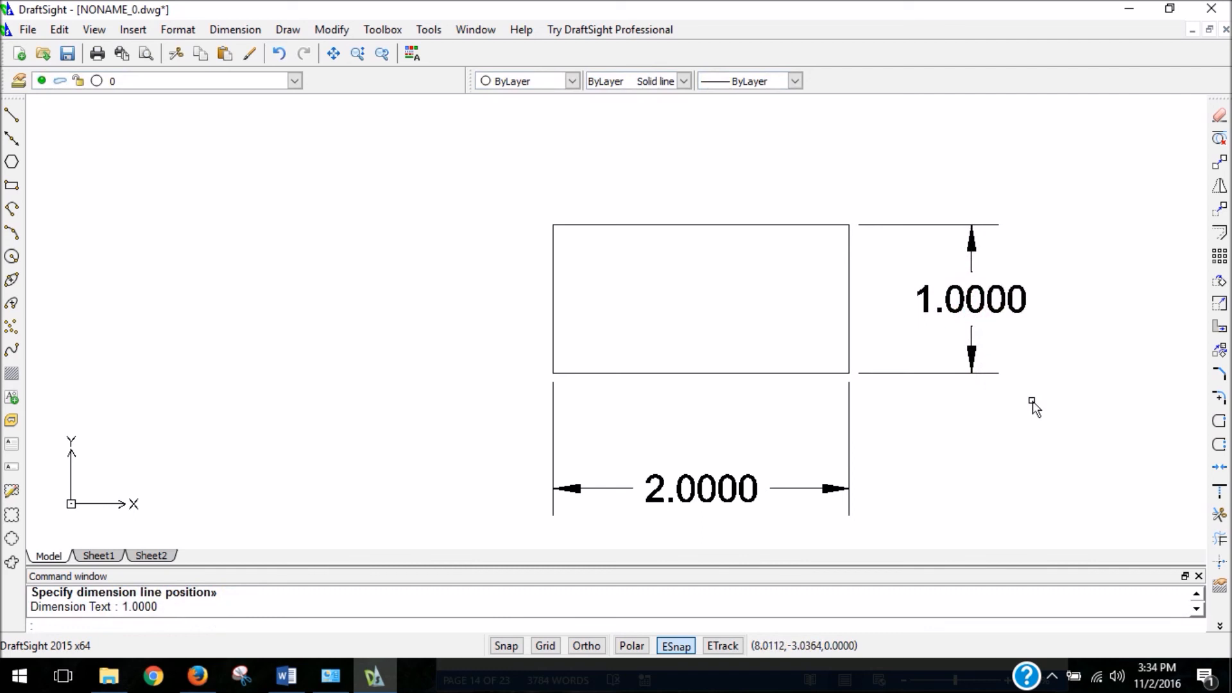